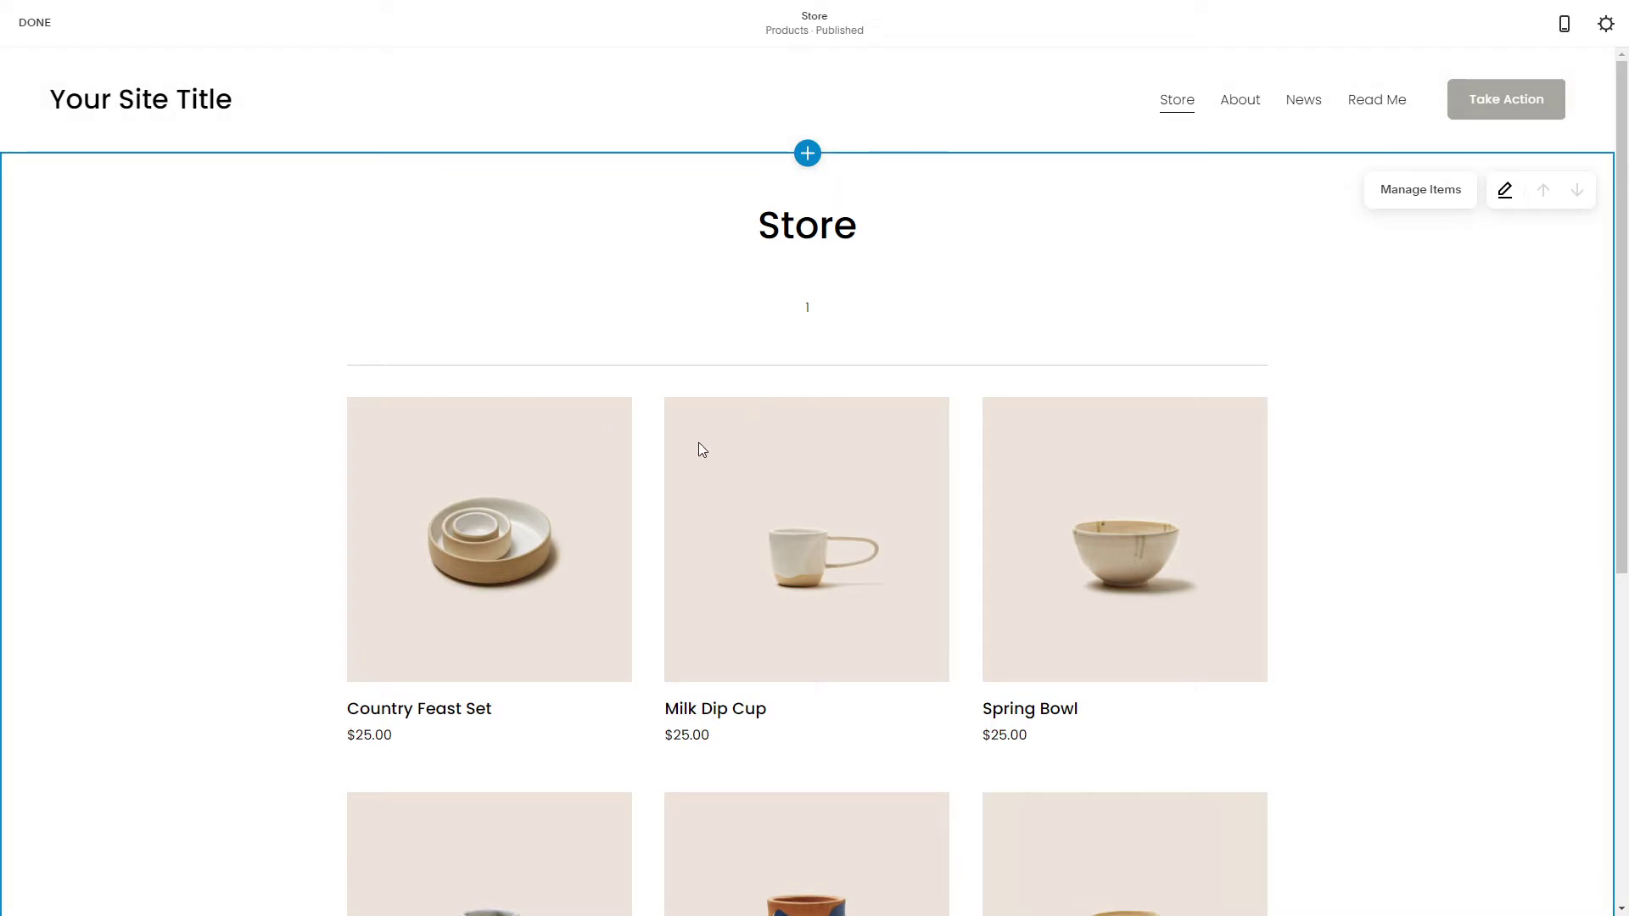
Open the Store item list and hide the 'Start selling your products' setup steps.
{"action": "scroll", "scroll_direction": "down", "scroll_amount": 3}
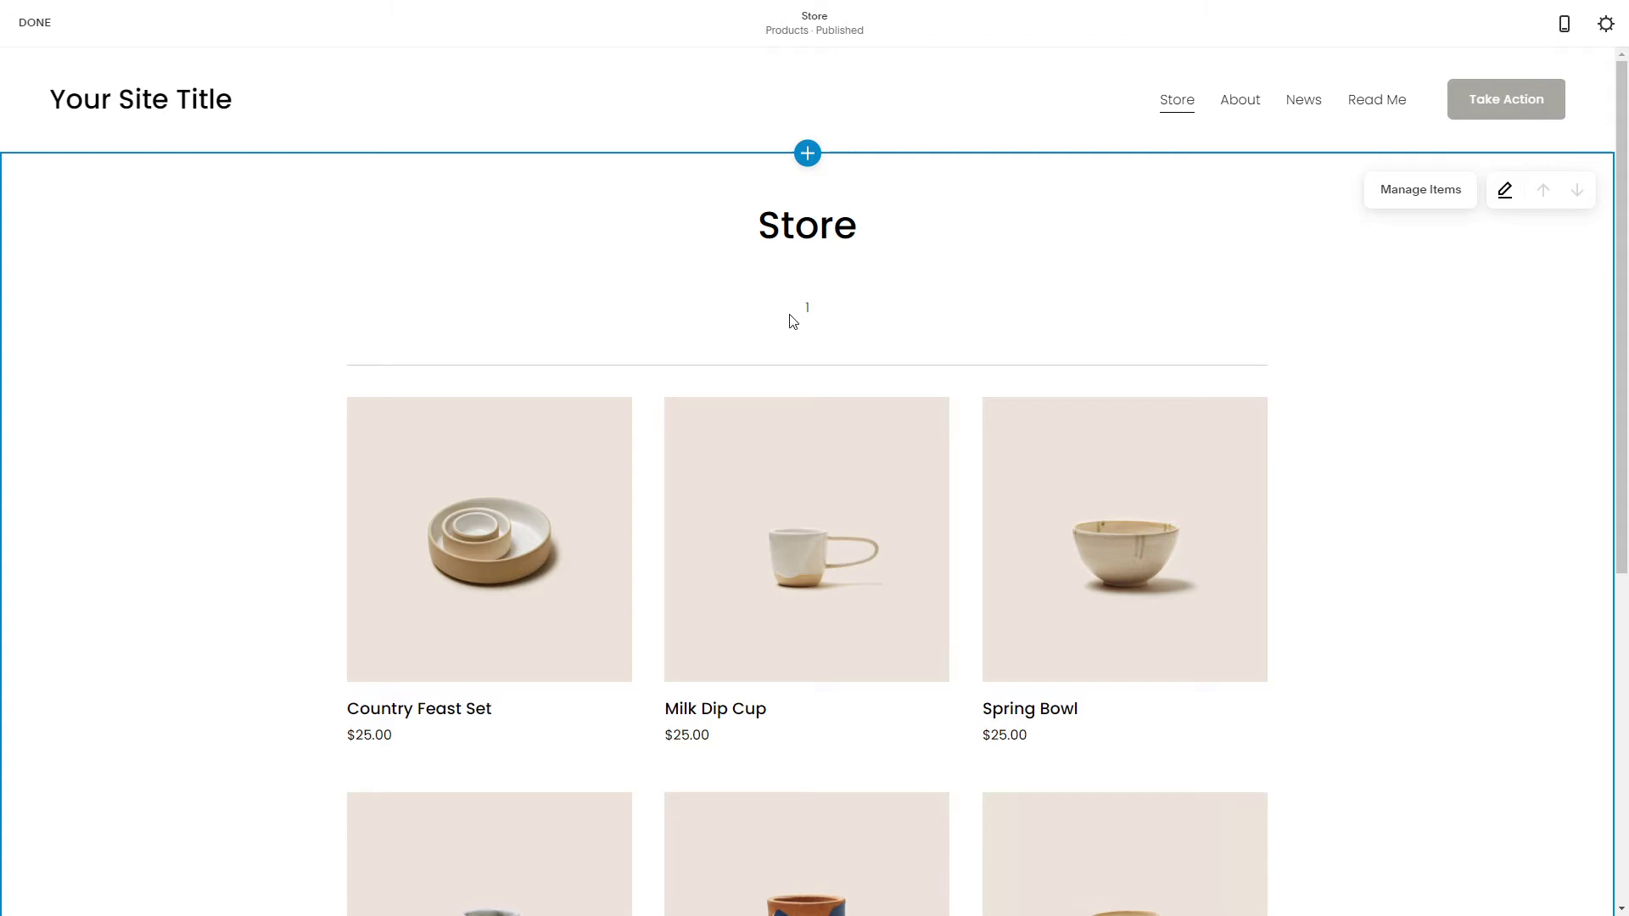
{"action": "mouse_move", "coordinate": [510, 347]}
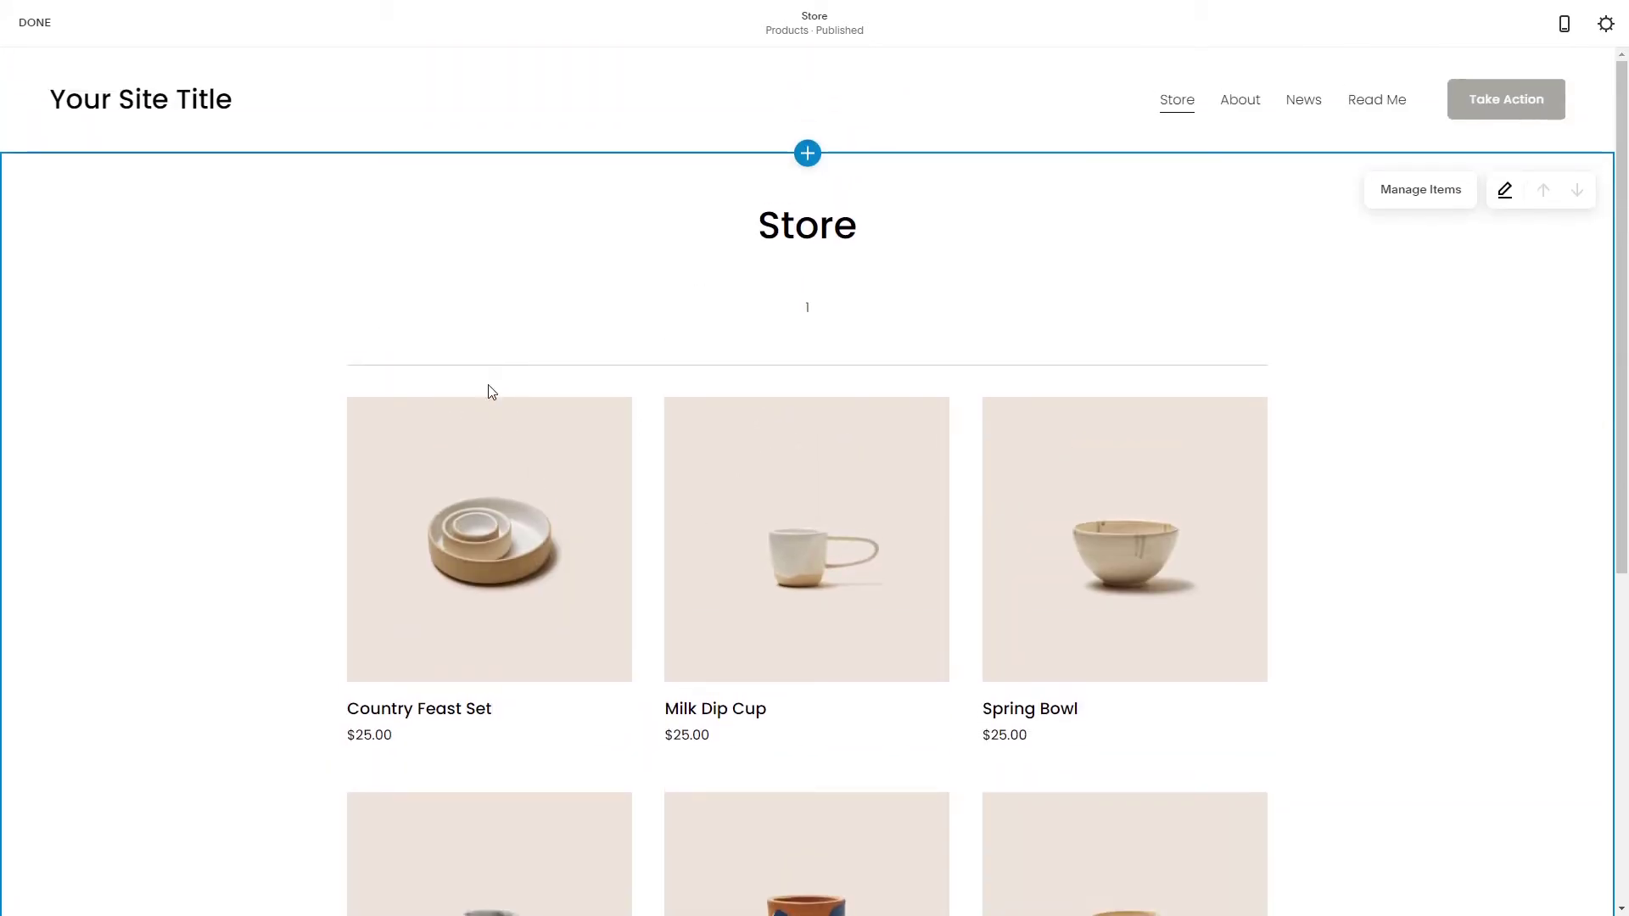
{"action": "left_click", "coordinate": [807, 153]}
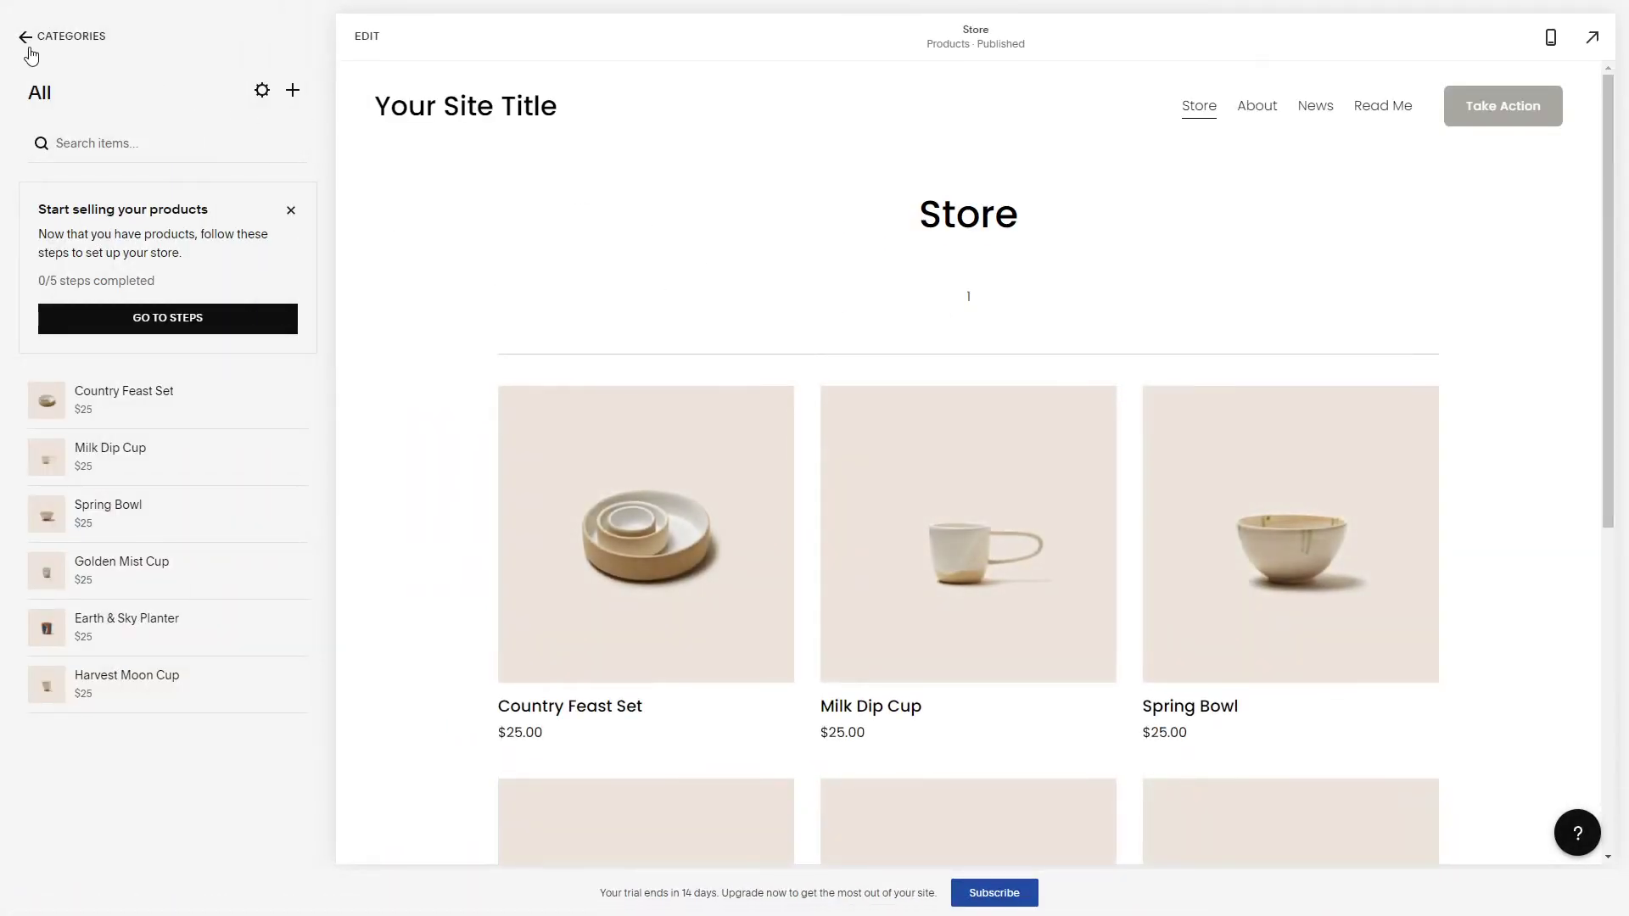
{"action": "left_click", "coordinate": [291, 209]}
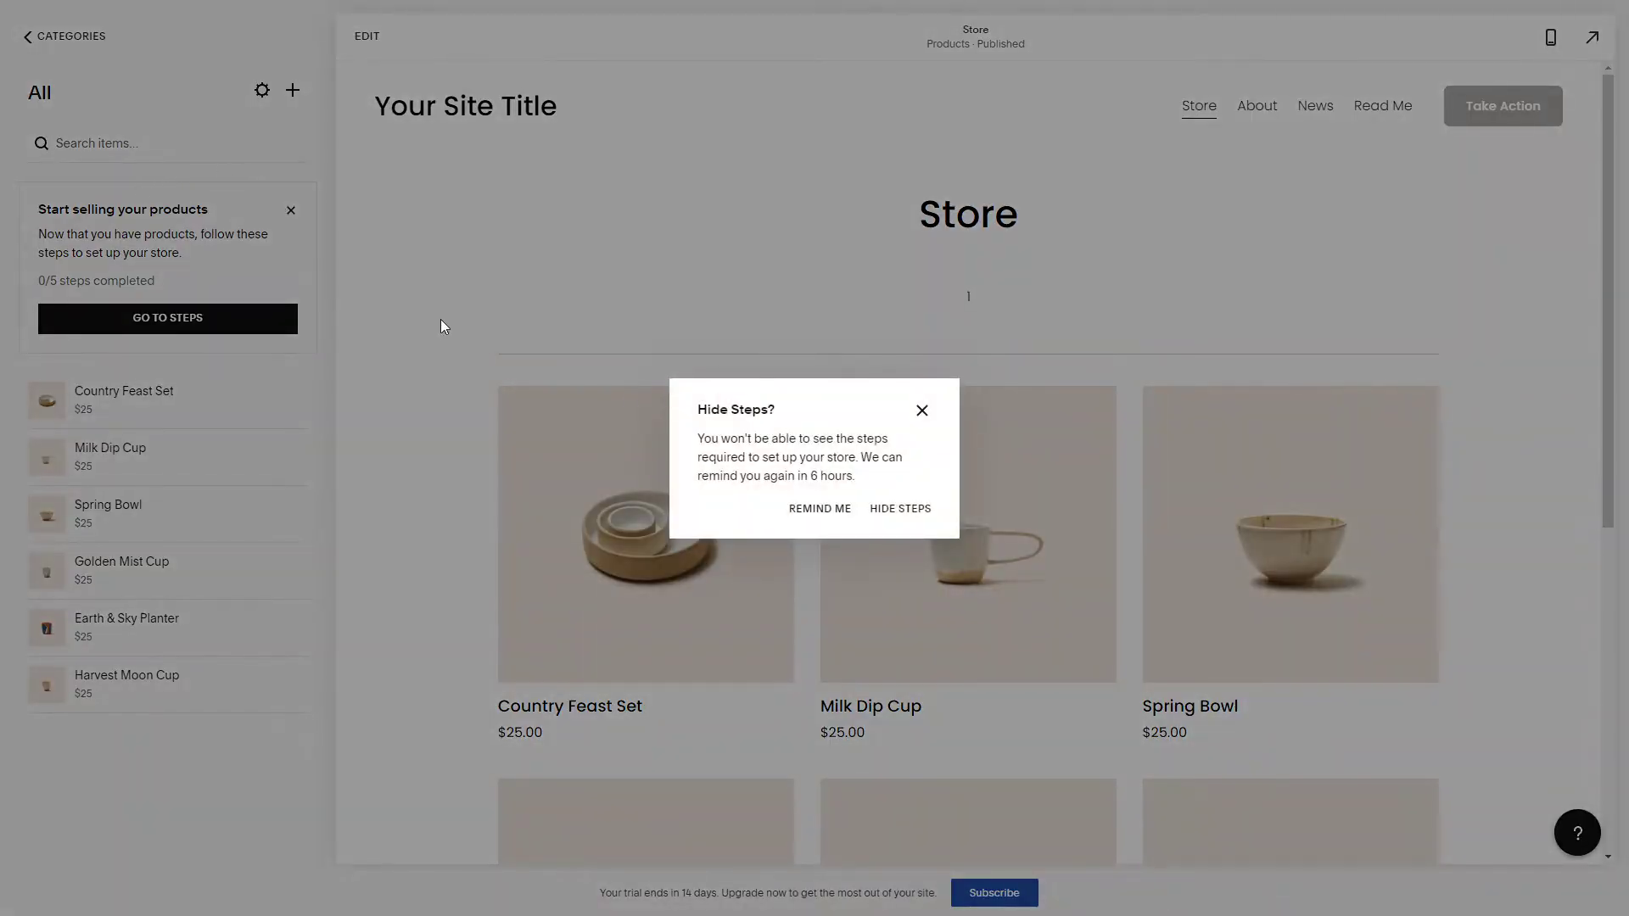
{"action": "left_click", "coordinate": [898, 508]}
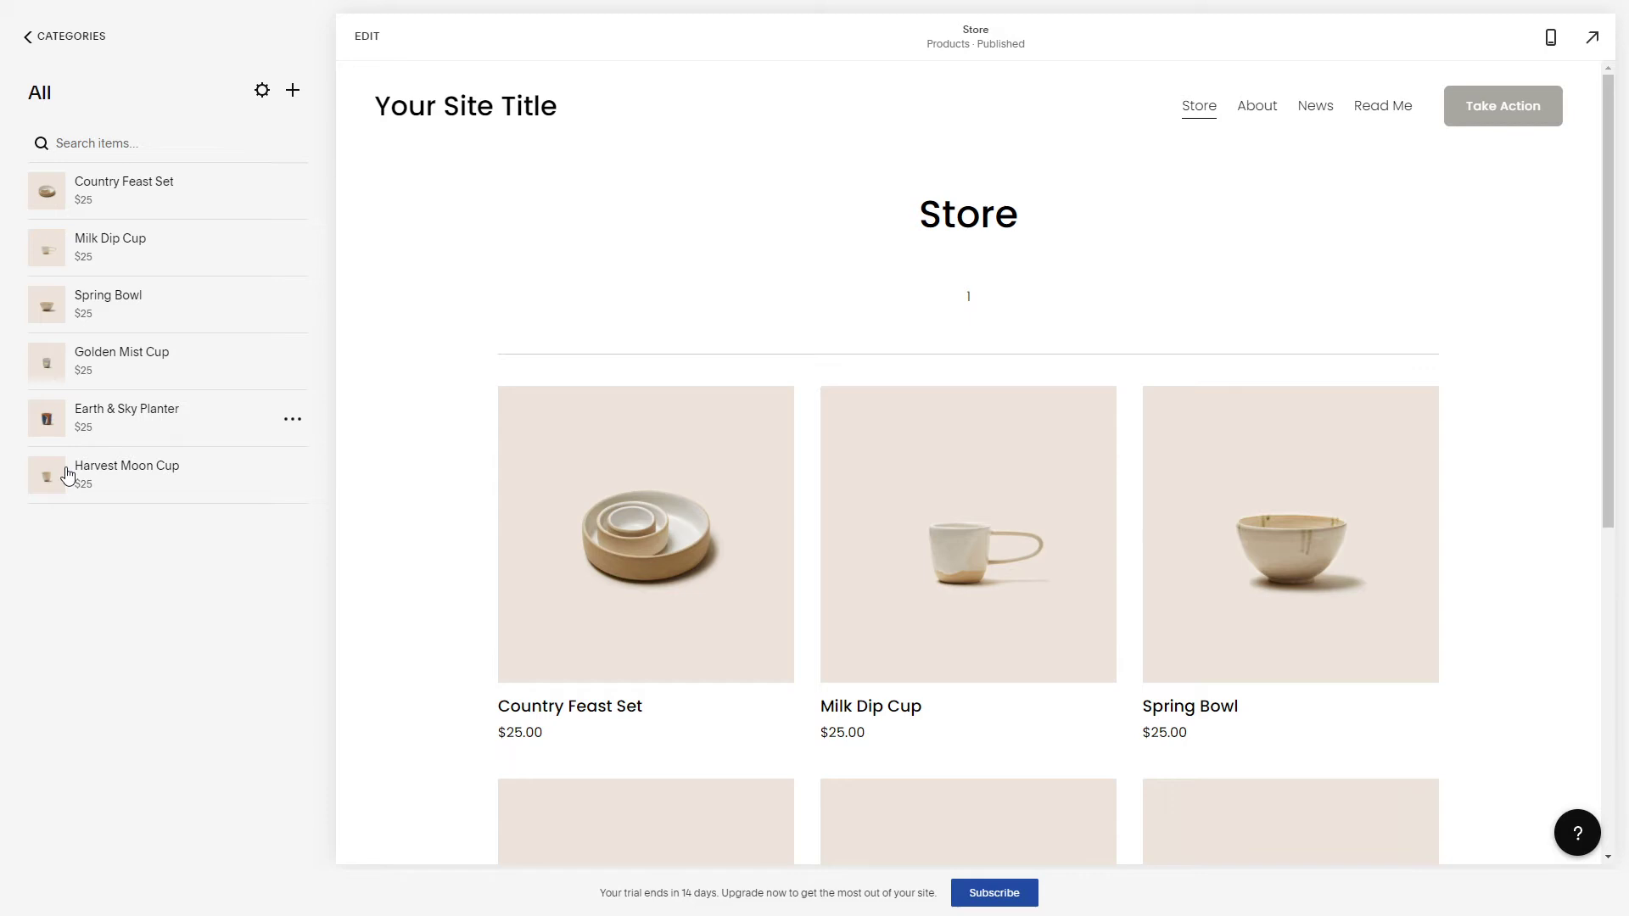
{"action": "mouse_move", "coordinate": [262, 89]}
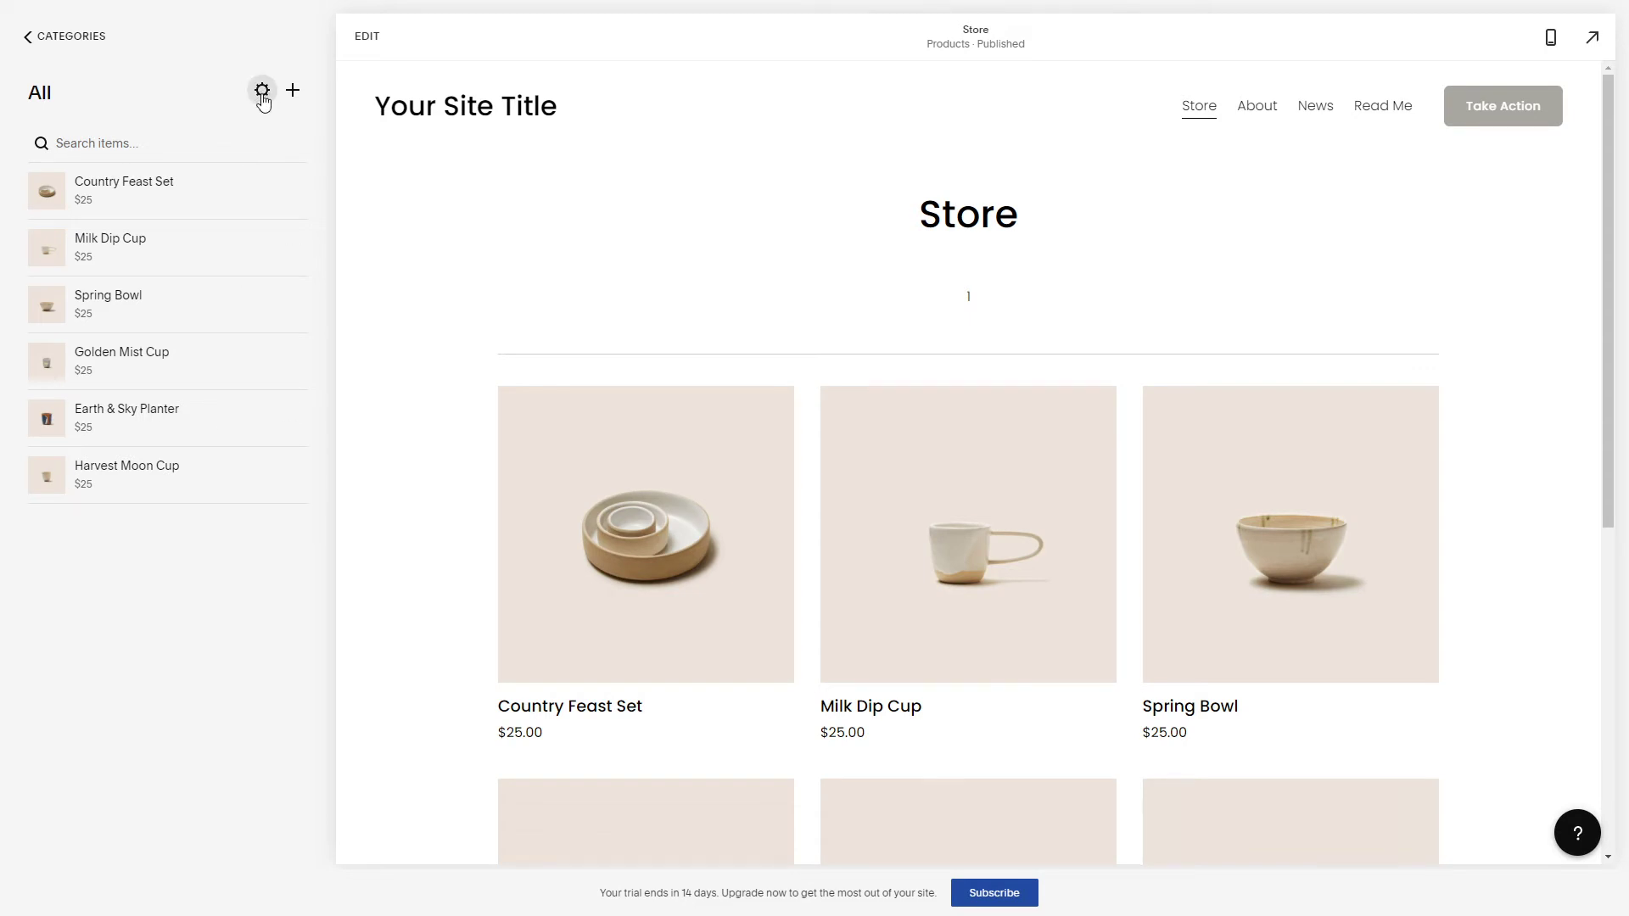
Go to Store Settings > Categories and open the actions menu for category '1'.
{"action": "left_click", "coordinate": [262, 91]}
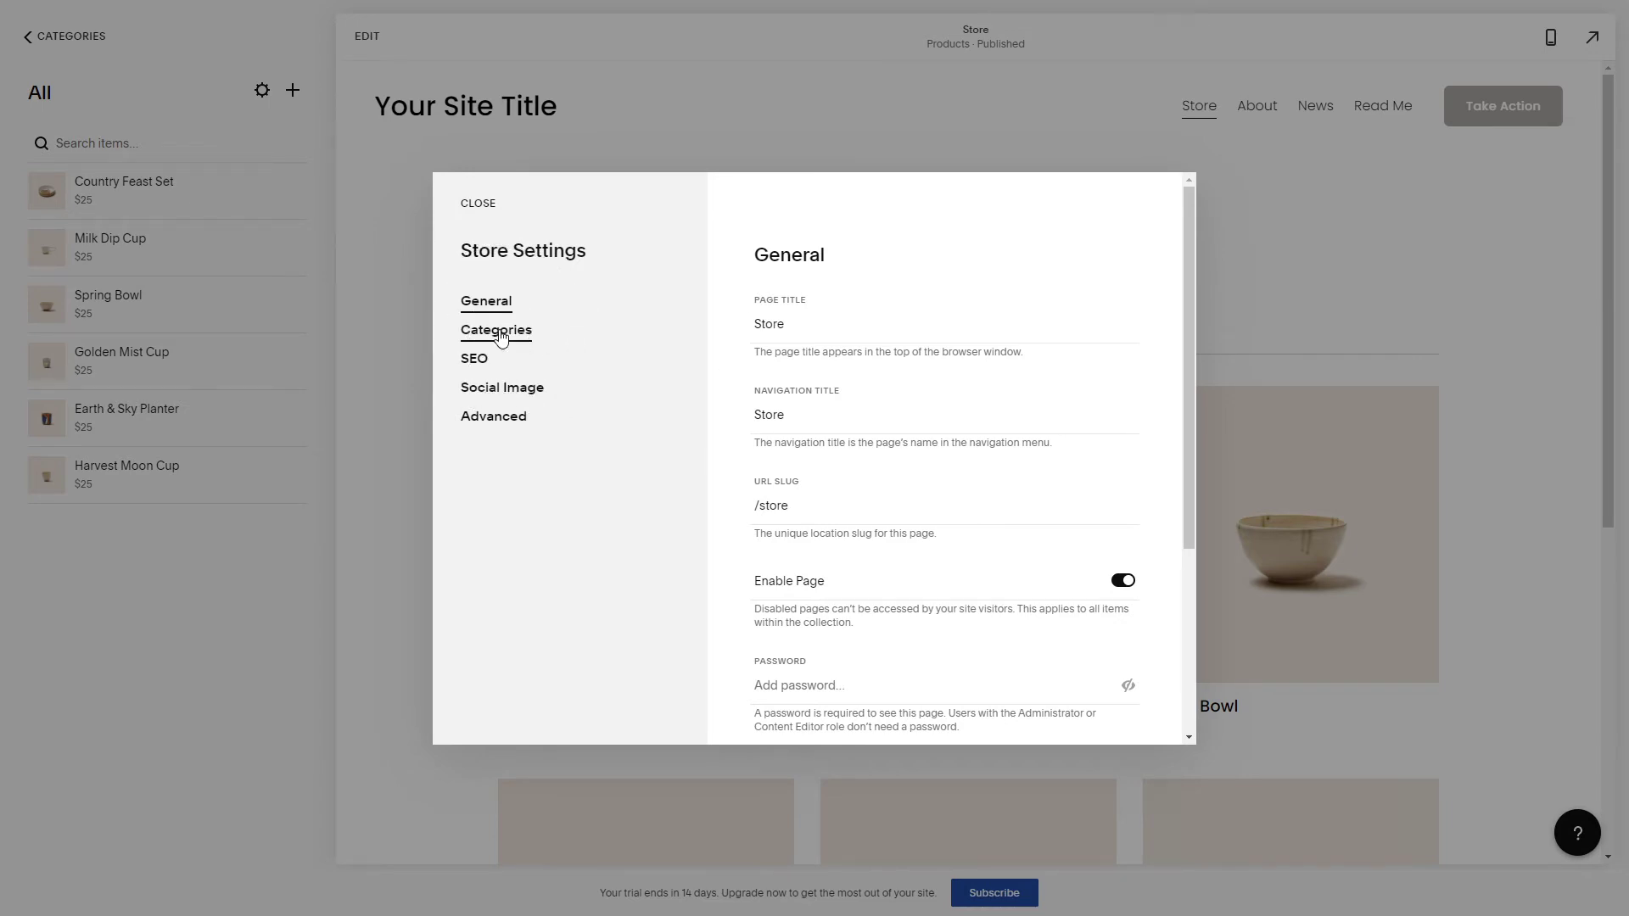
{"action": "left_click", "coordinate": [495, 330]}
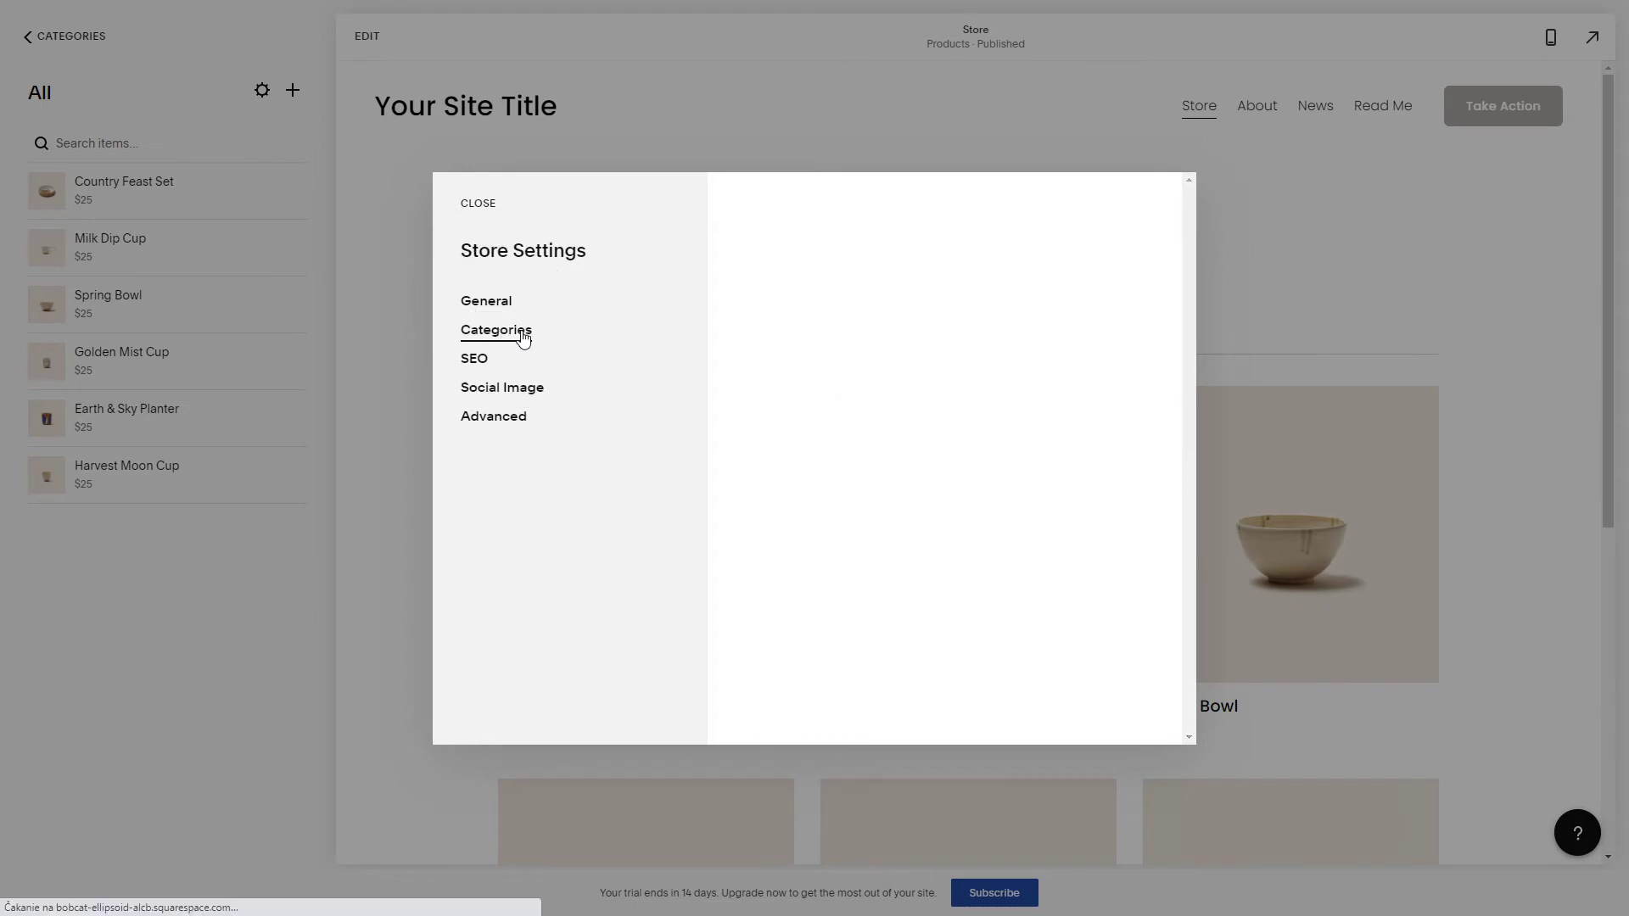
{"action": "left_click", "coordinate": [496, 330]}
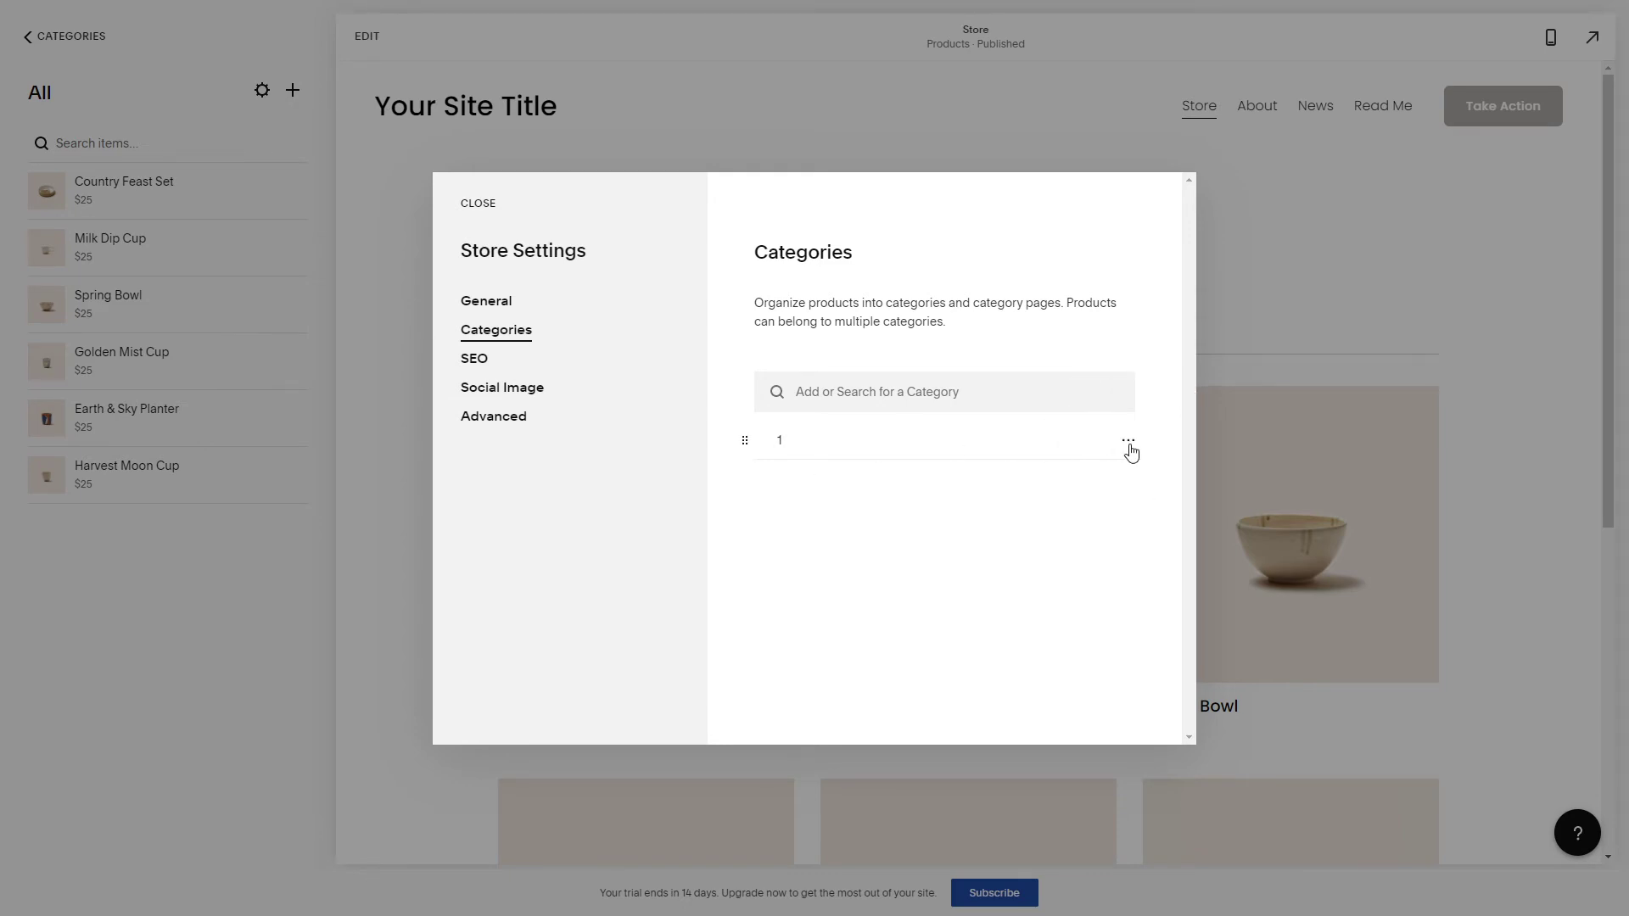
{"action": "left_click", "coordinate": [1128, 440]}
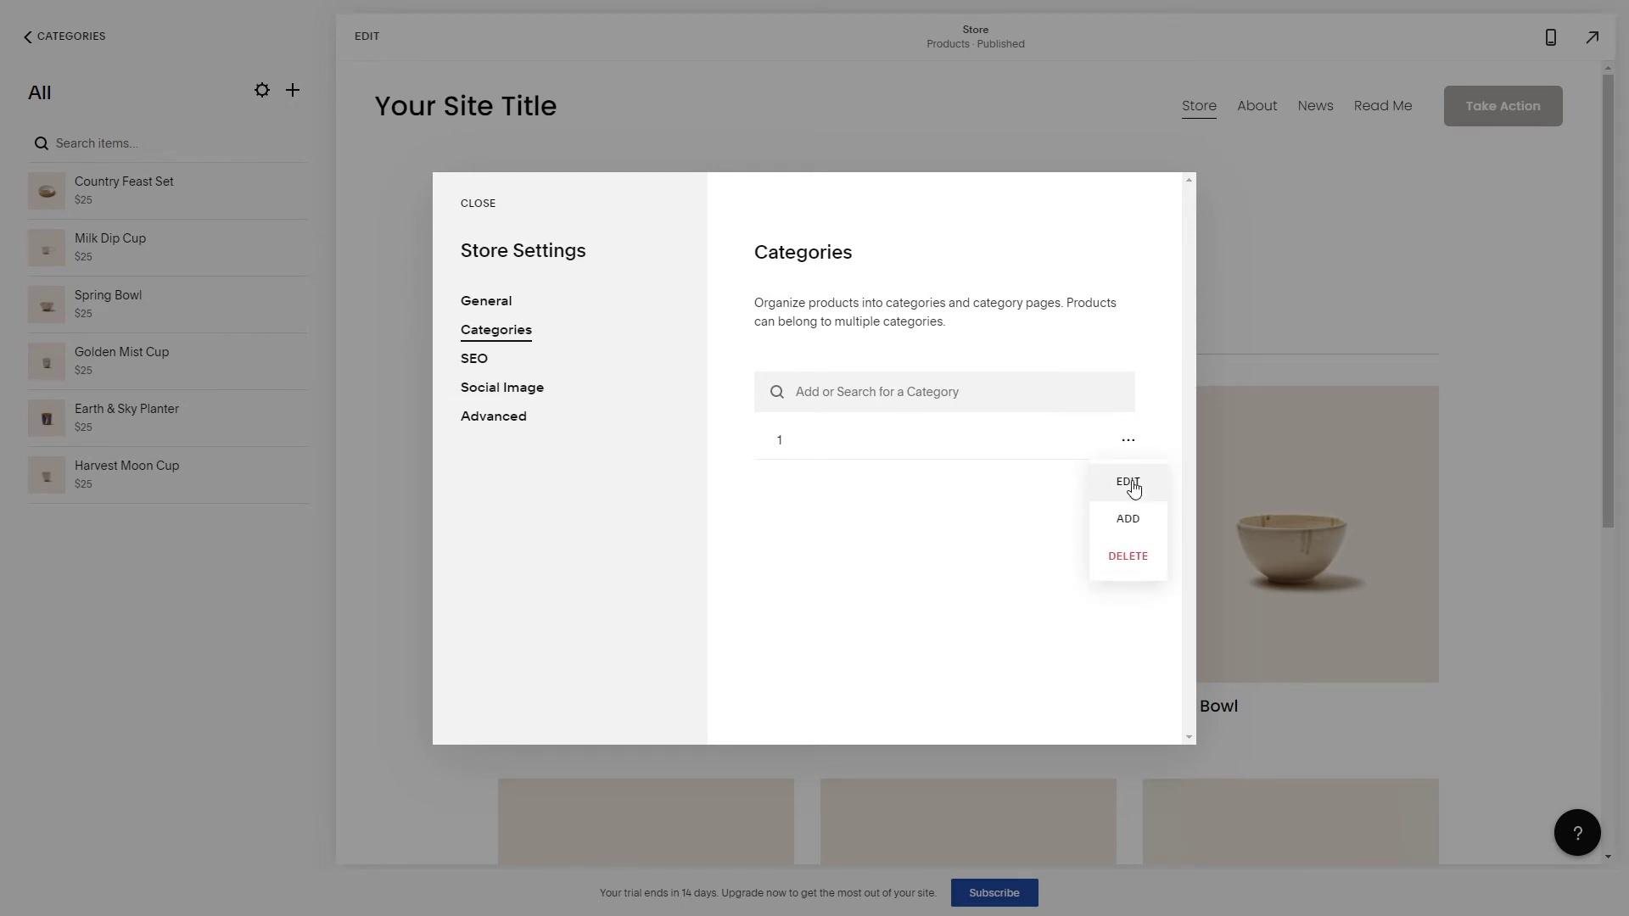
Edit category '1' and replace its name with 'Newly arrived'.
{"action": "left_click", "coordinate": [1128, 482]}
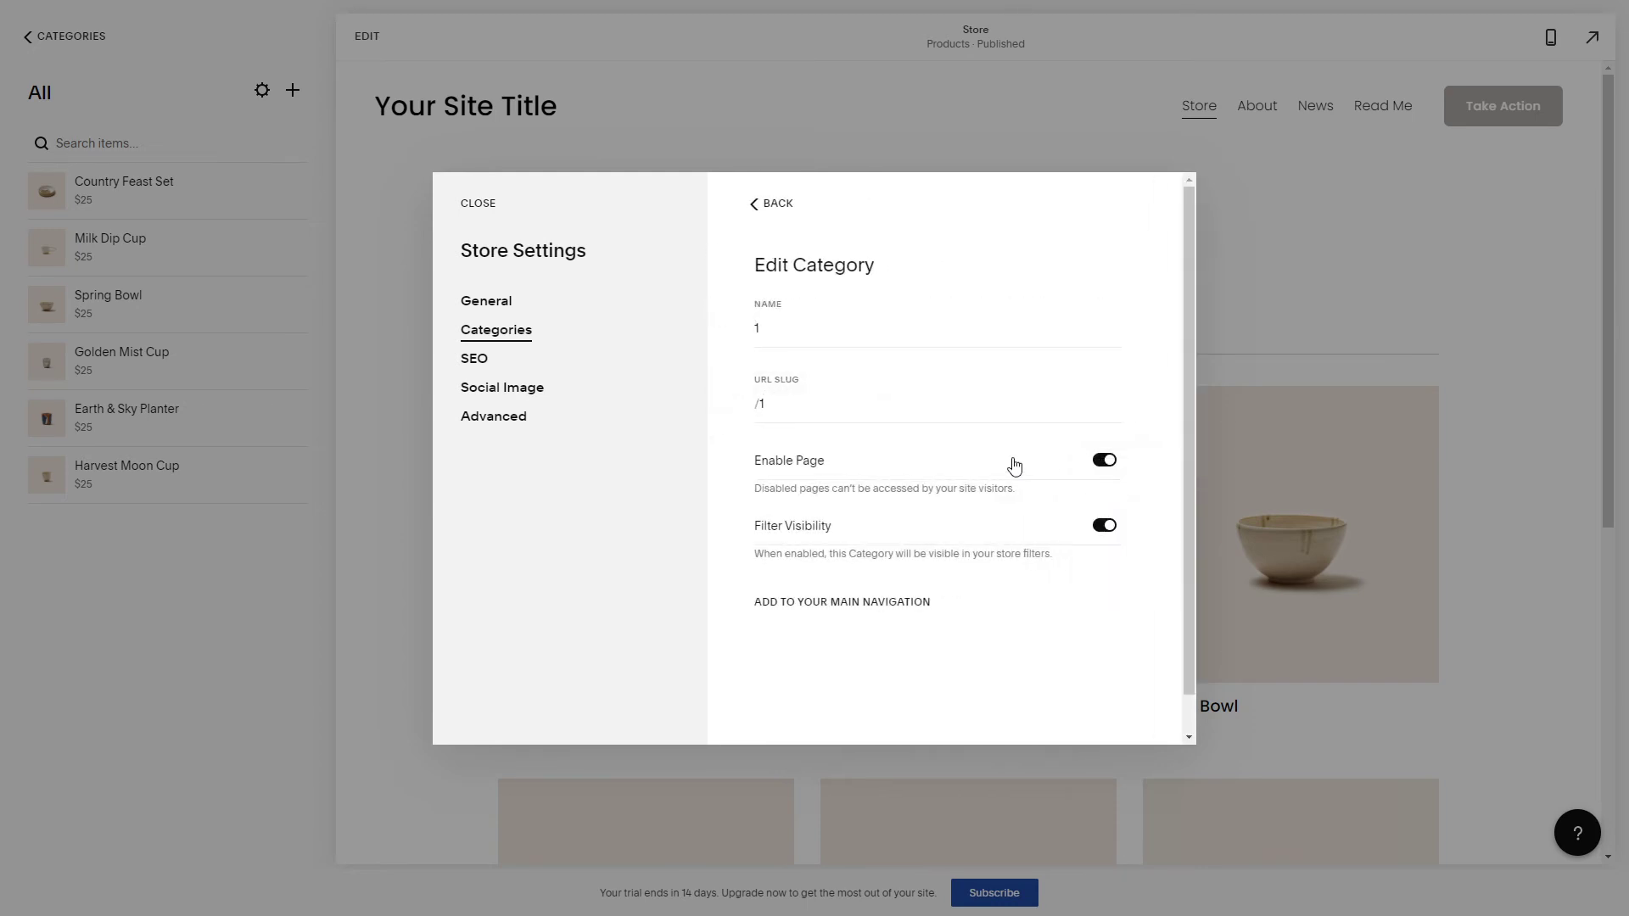
{"action": "left_click", "coordinate": [935, 328]}
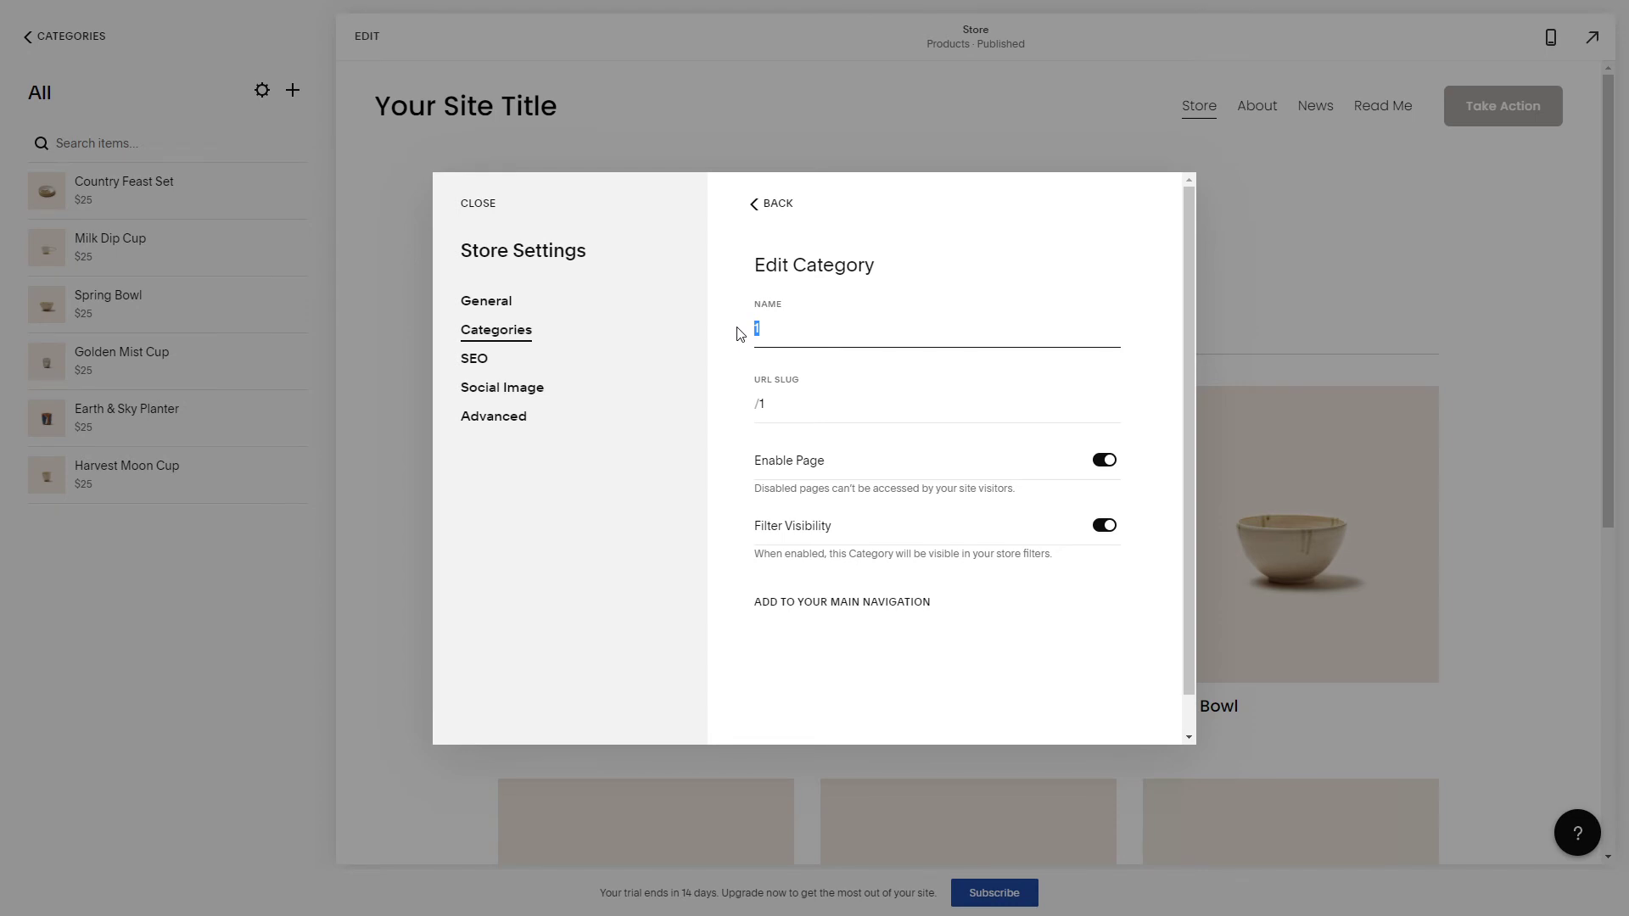
{"action": "type", "text": "Newly"}
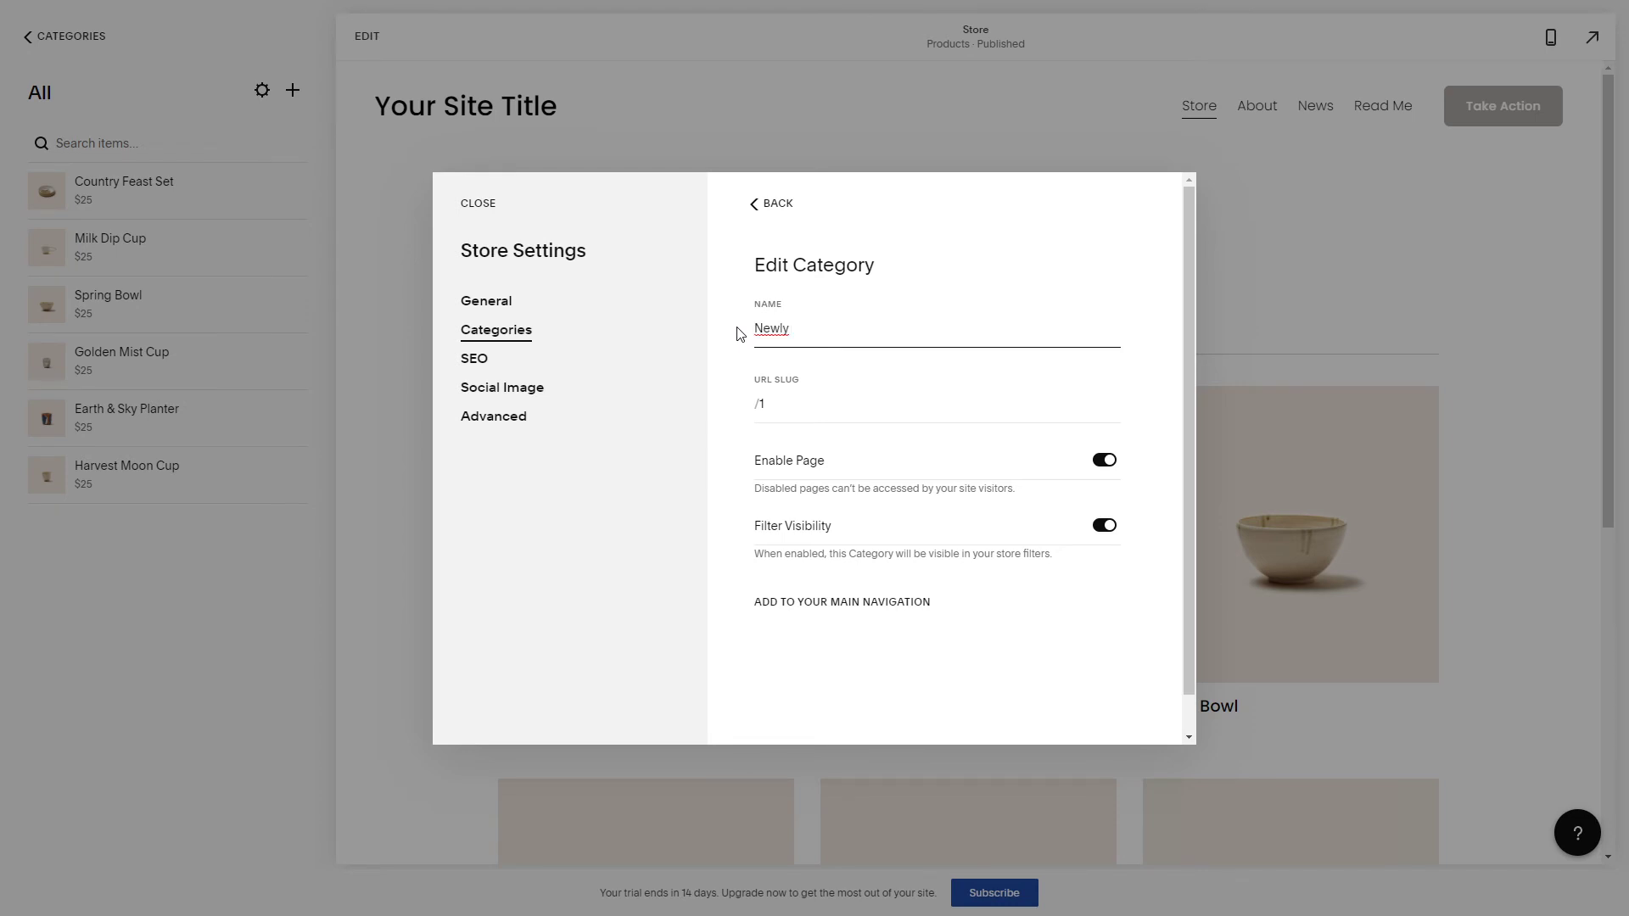
{"action": "type", "text": "arrived"}
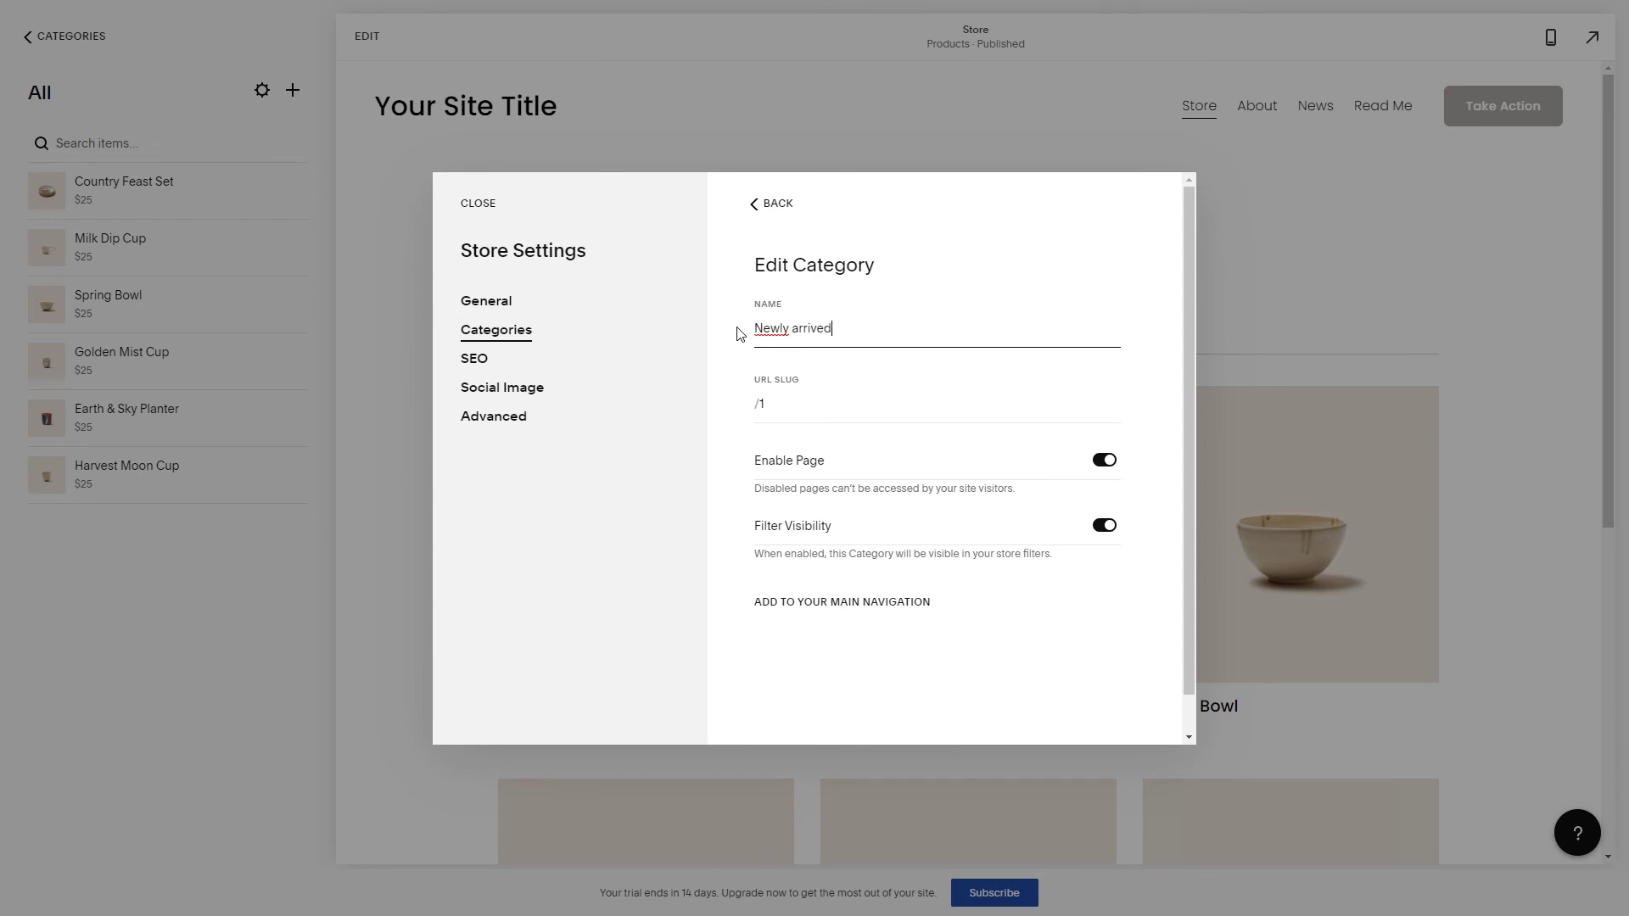
{"action": "mouse_move", "coordinate": [975, 542]}
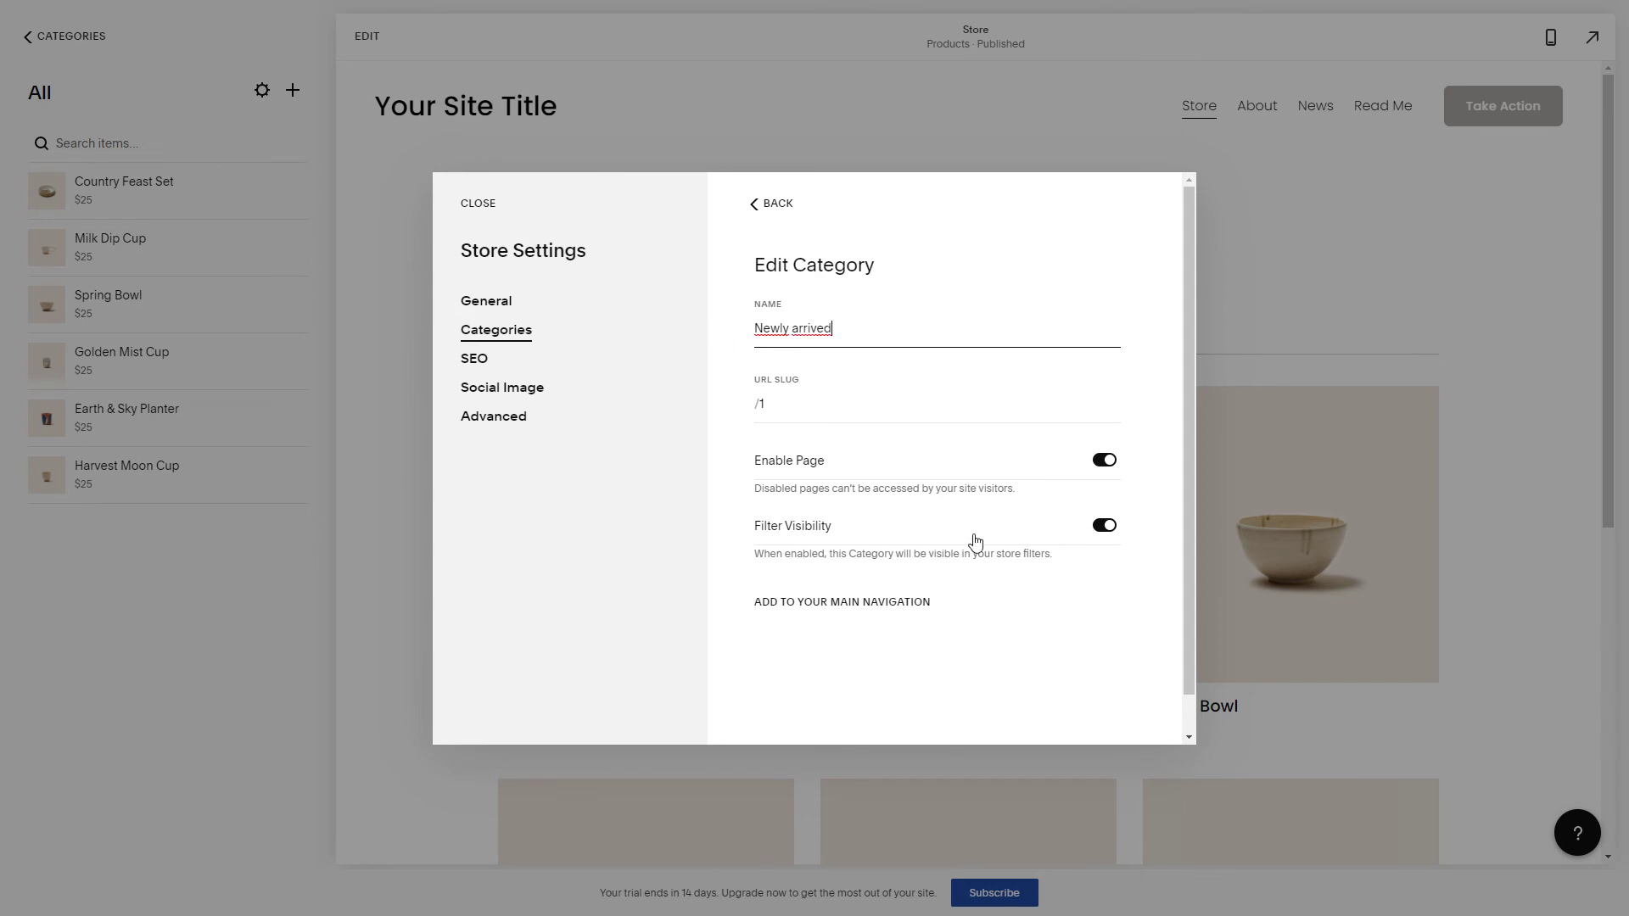
{"action": "mouse_move", "coordinate": [1074, 524]}
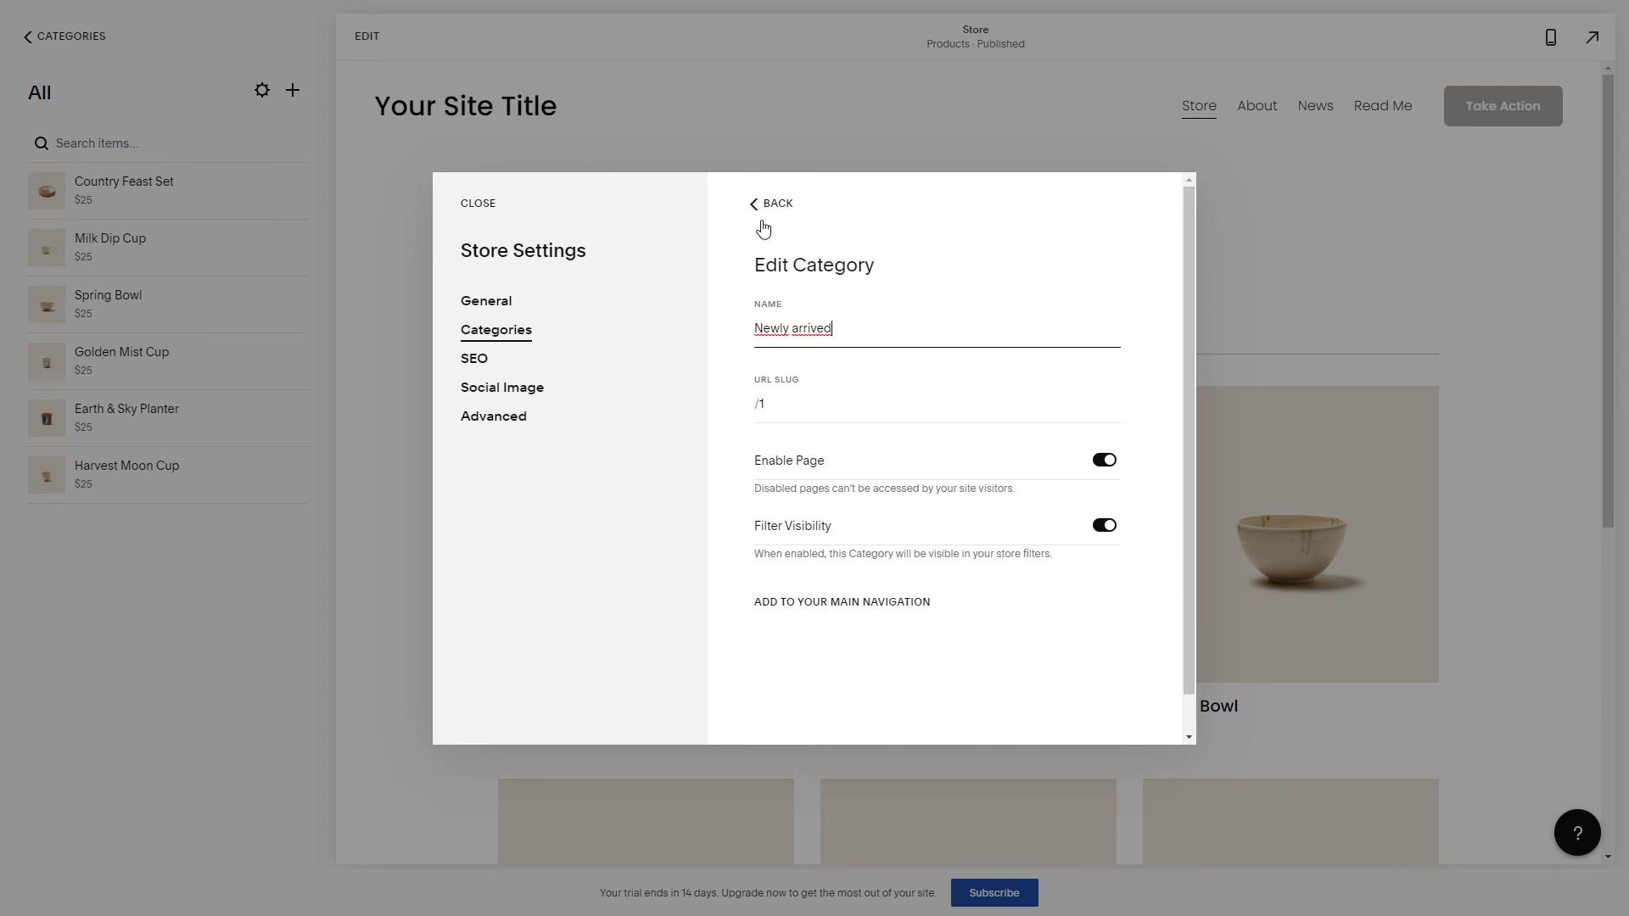
Return to the Categories list with 'Newly arrived' saved, then exit Store Settings.
{"action": "left_click", "coordinate": [772, 203]}
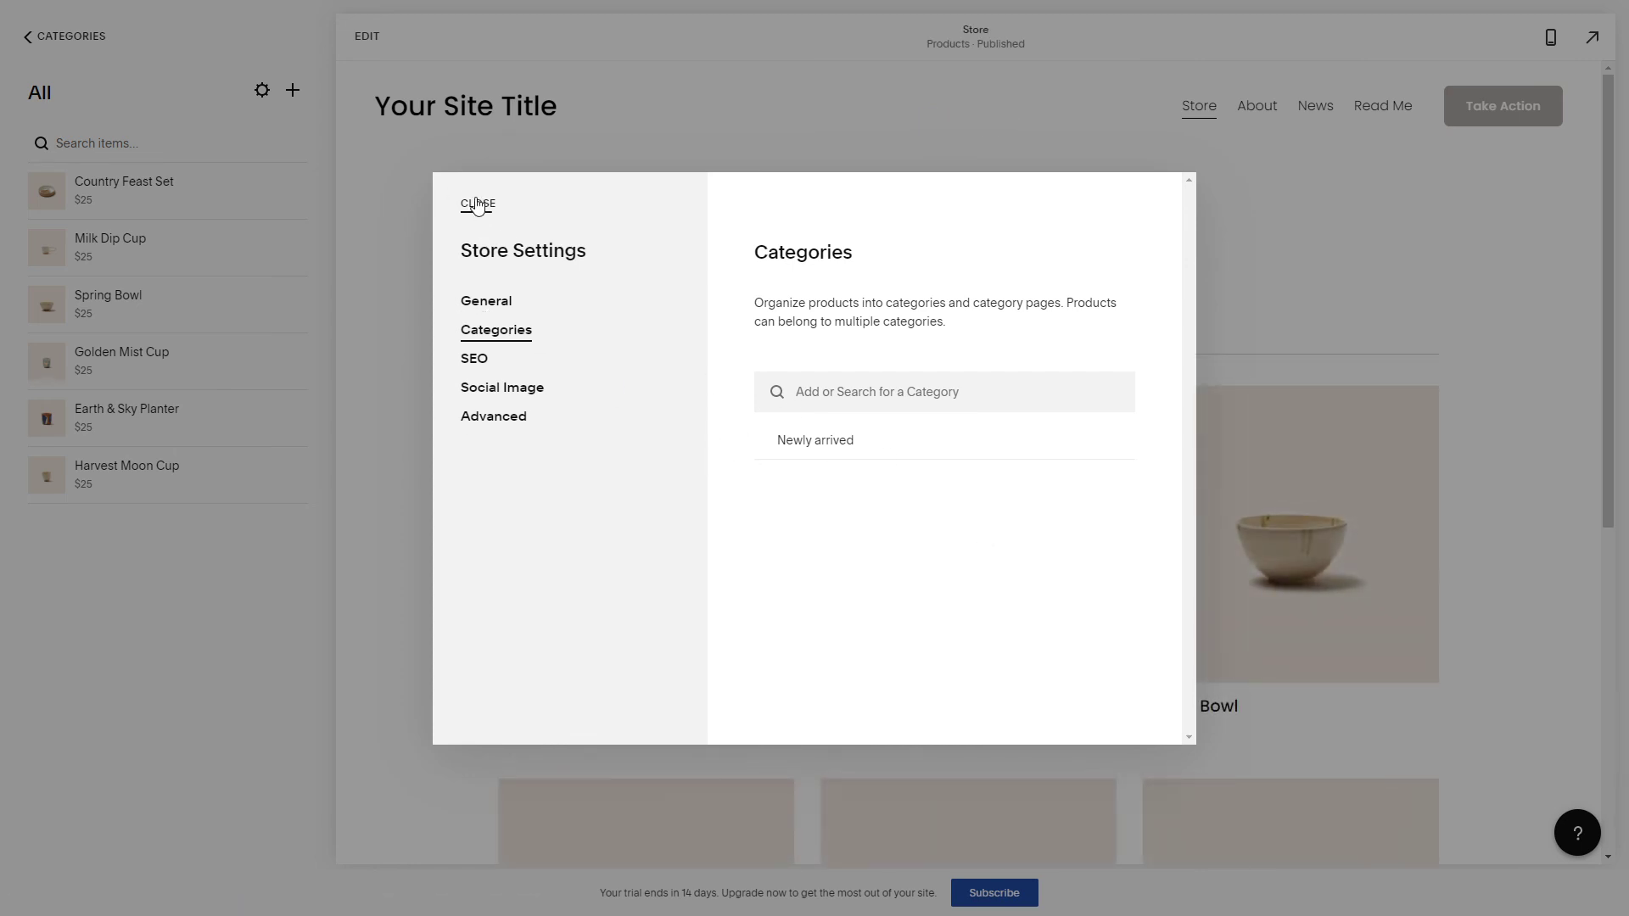
{"action": "left_click", "coordinate": [477, 205]}
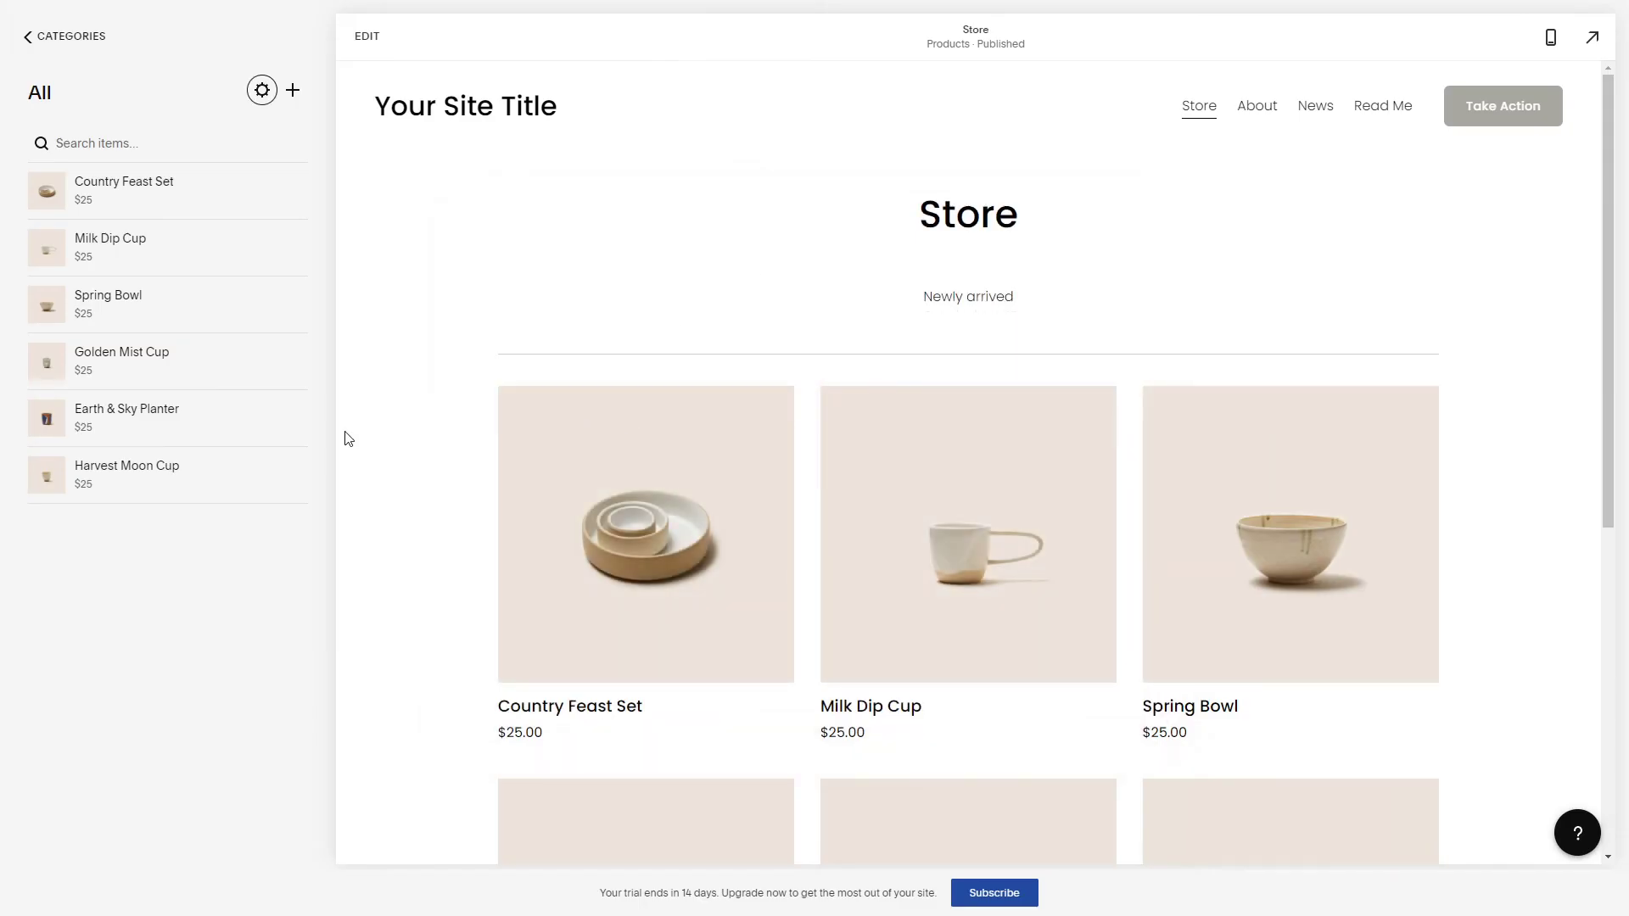